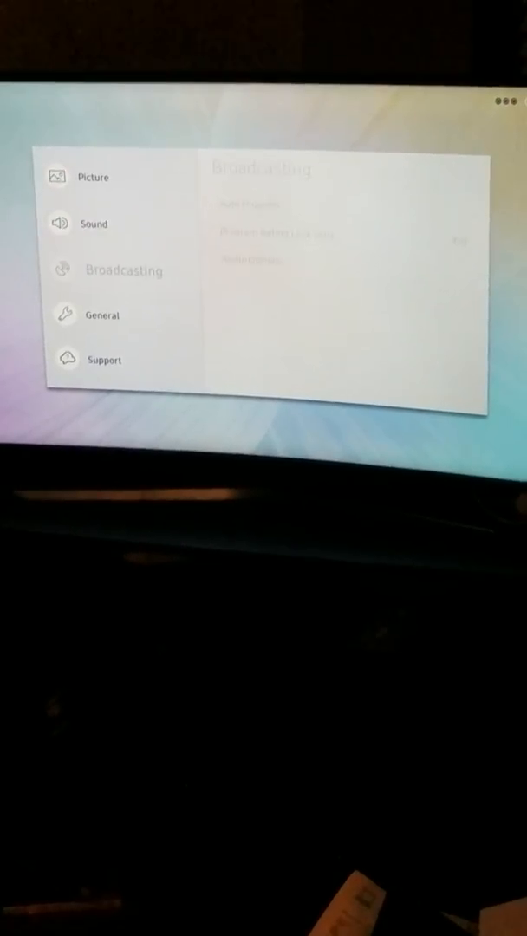
# - Show the Sound category listing TV Speaker output and Amplify sound mode
pyautogui.click(94, 223)
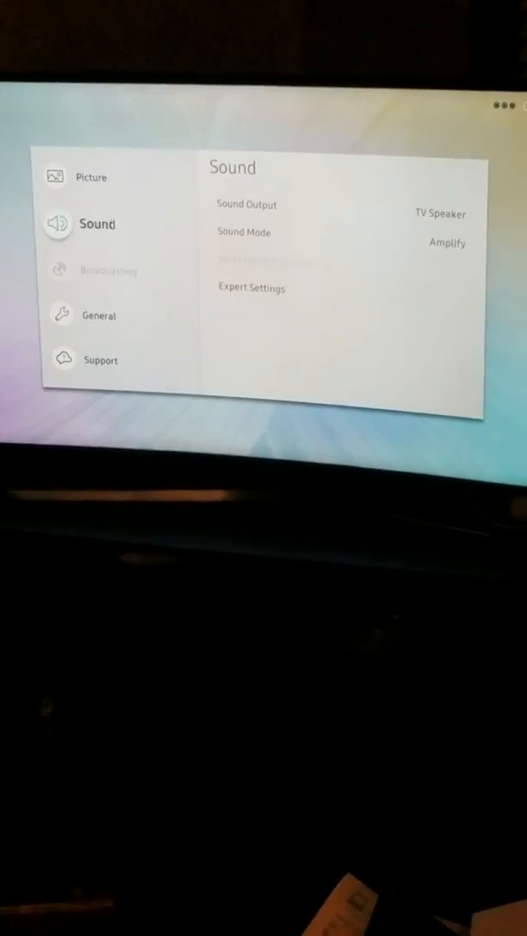